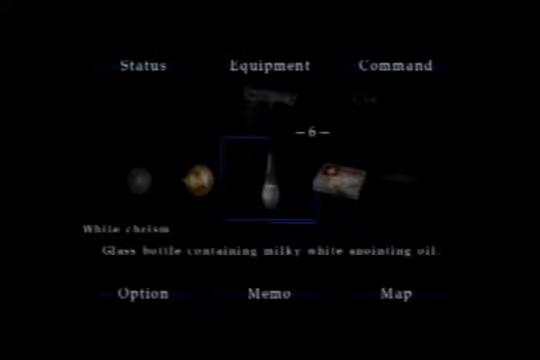
Cycle the inventory carousel to the First aid kit and view its description.
key("Right")
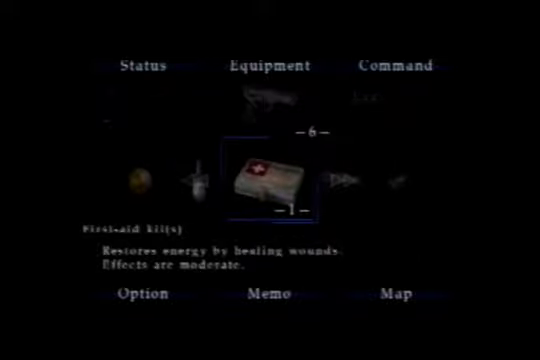
left_click(400, 294)
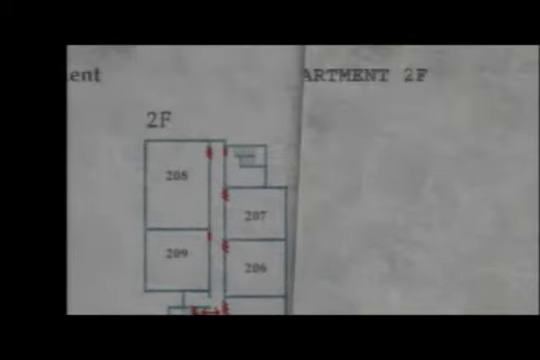